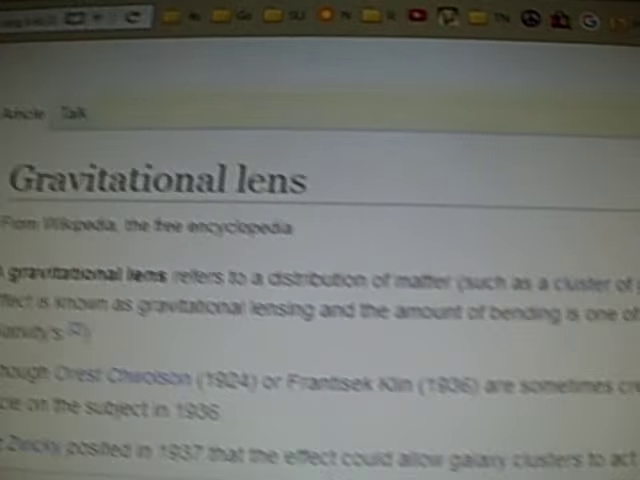
scroll("down", 3)
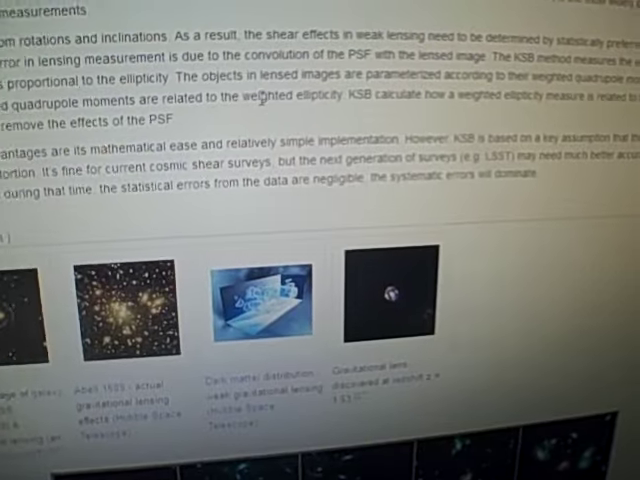
scroll("down", 3)
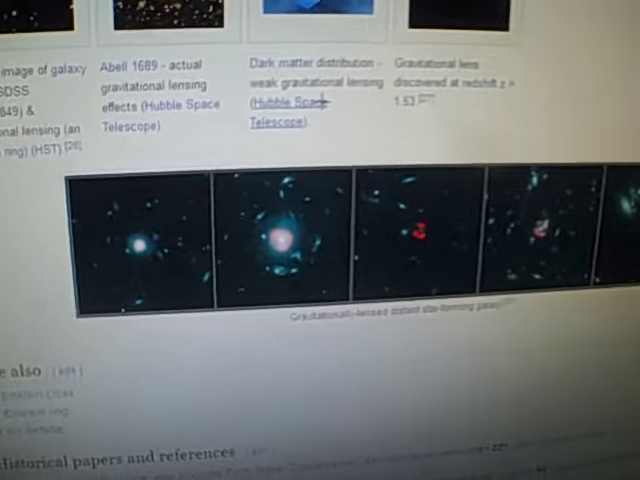